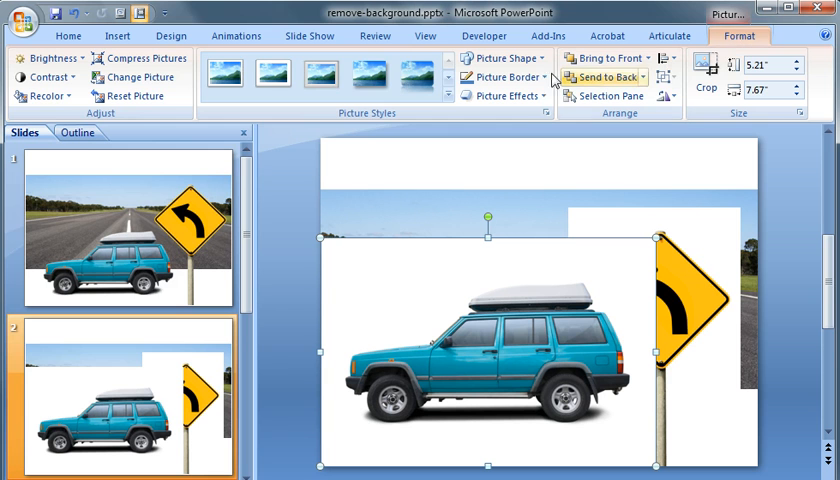
# - Open the Recolor options for the teal truck picture on slide 2
pyautogui.click(44, 95)
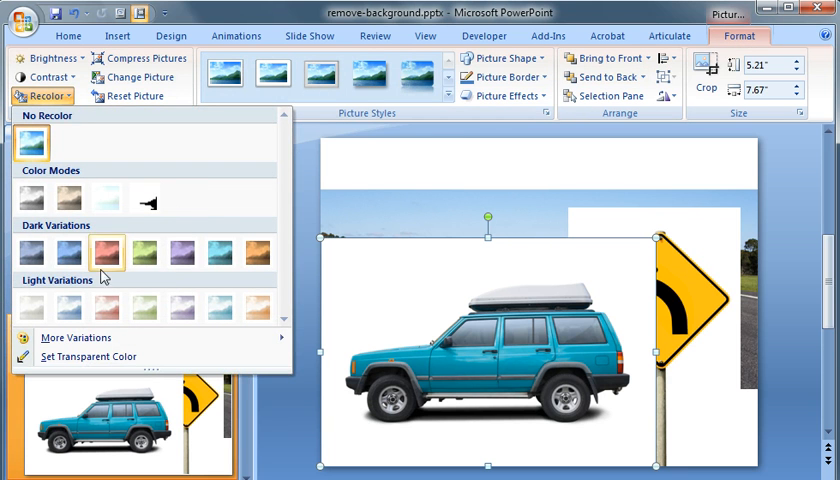
pyautogui.moveTo(115, 360)
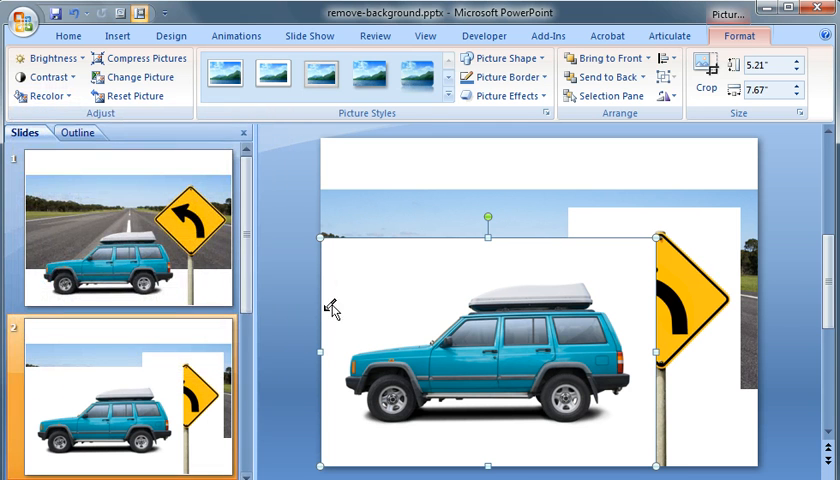
pyautogui.moveTo(357, 285)
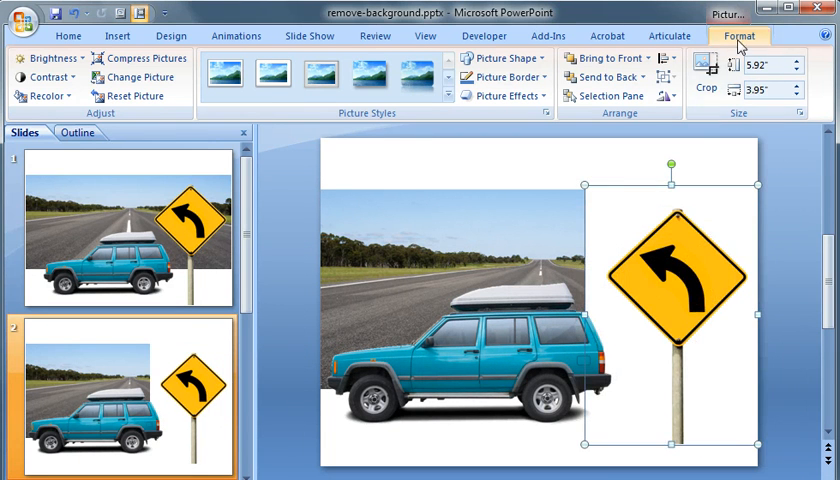
# - Bring up the picture formatting tools for the curve-ahead road sign
pyautogui.click(45, 95)
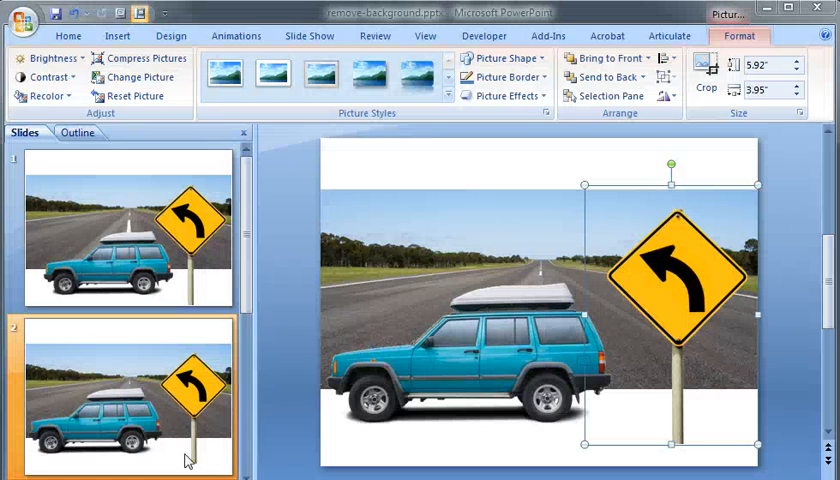
pyautogui.moveTo(372, 351)
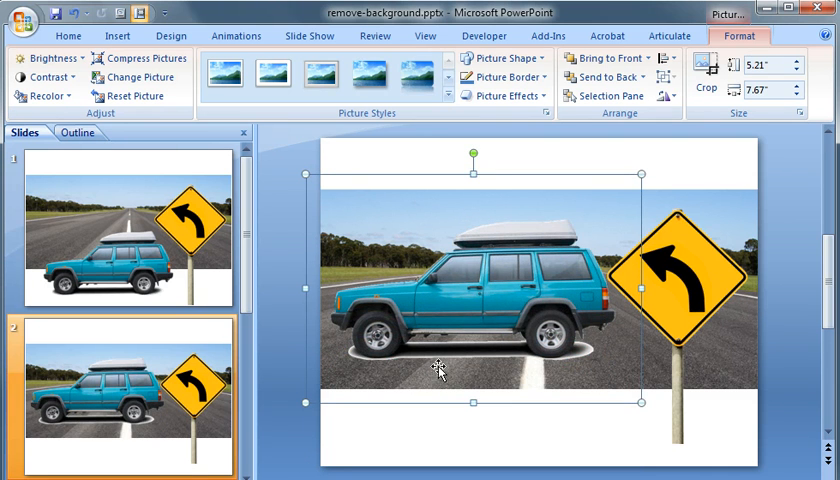
pyautogui.moveTo(425, 345)
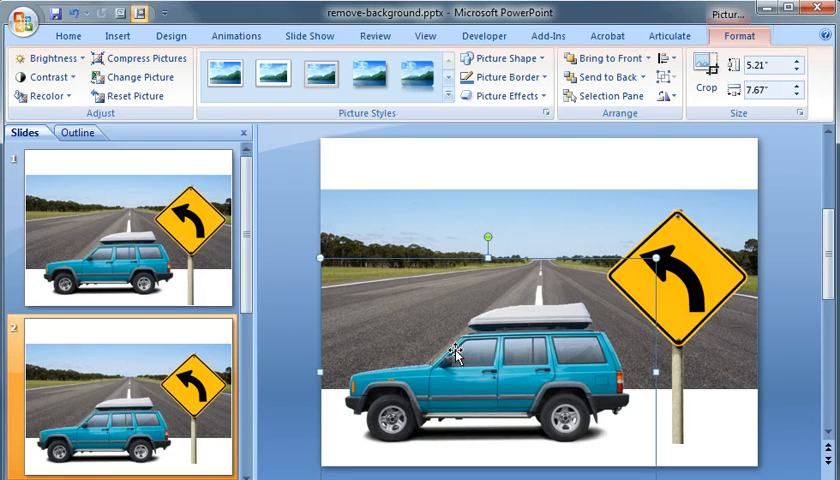
pyautogui.moveTo(548, 328)
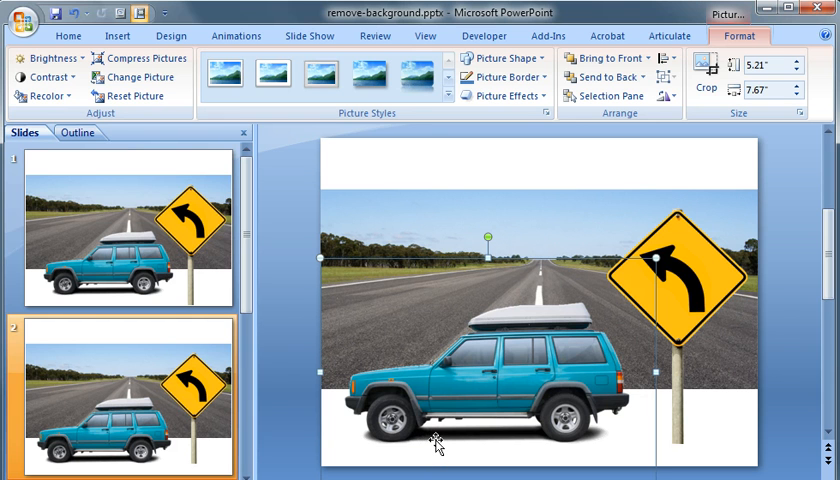
pyautogui.moveTo(432, 443)
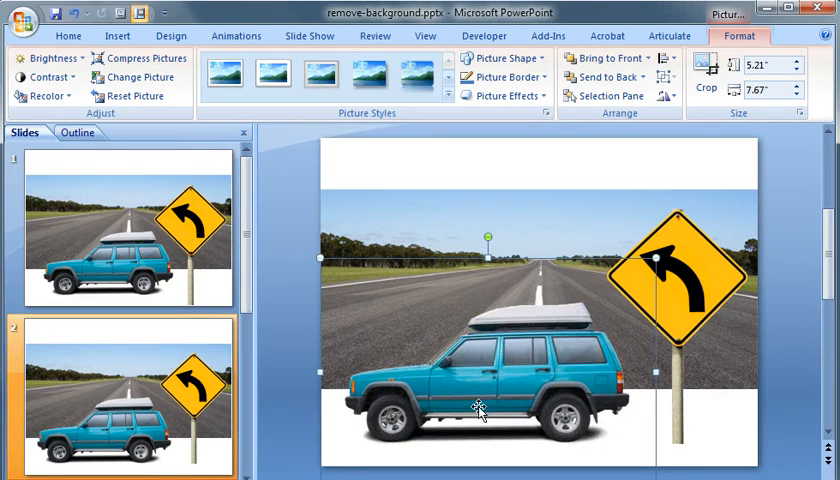
pyautogui.moveTo(462, 322)
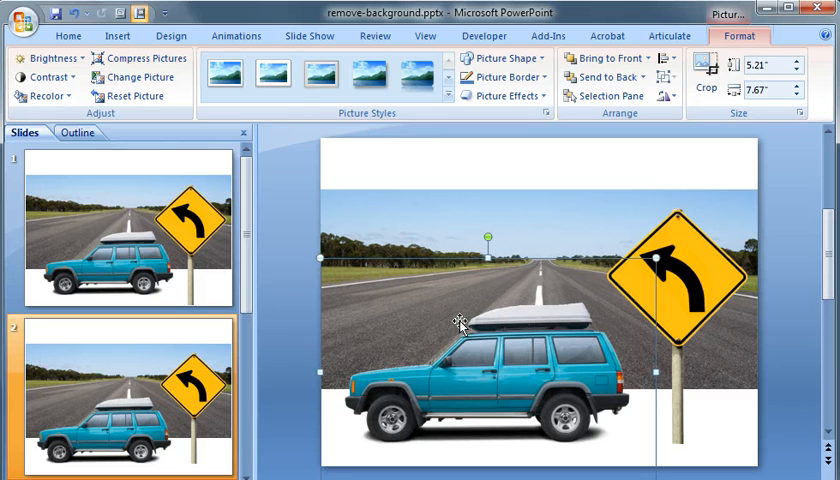
pyautogui.moveTo(408, 440)
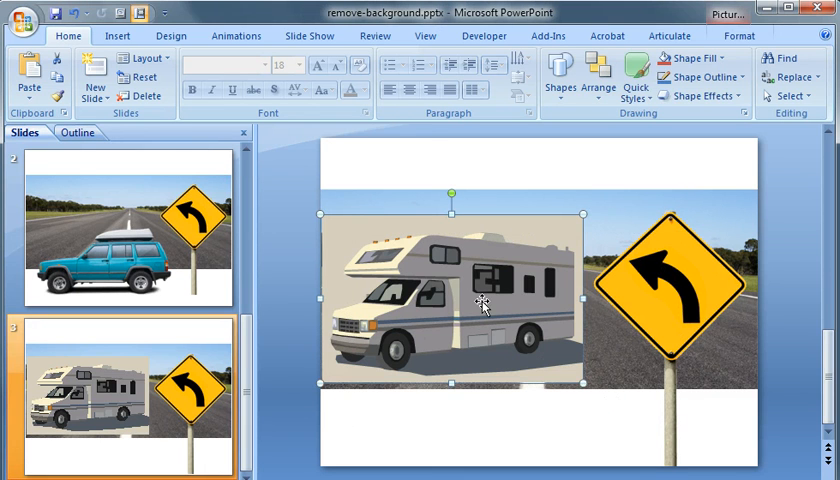
pyautogui.moveTo(485, 243)
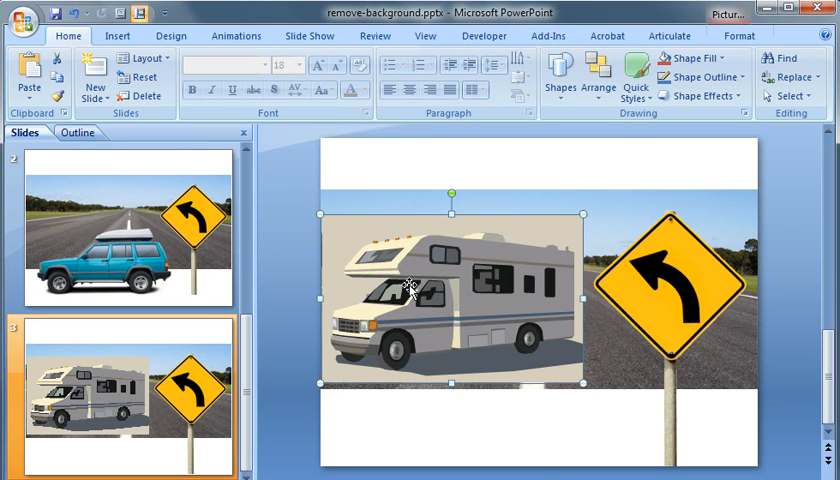
# - Ungroup the RV clip art and accept converting it to a Microsoft Office drawing
pyautogui.rightClick(410, 290)
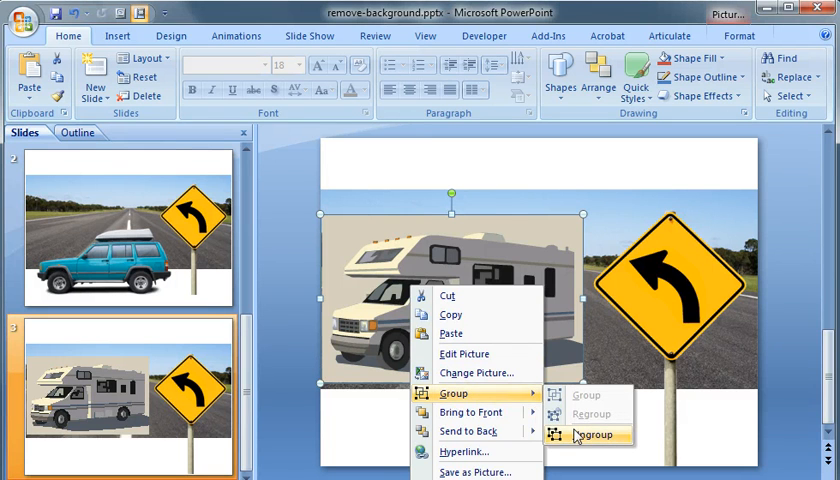
pyautogui.click(595, 435)
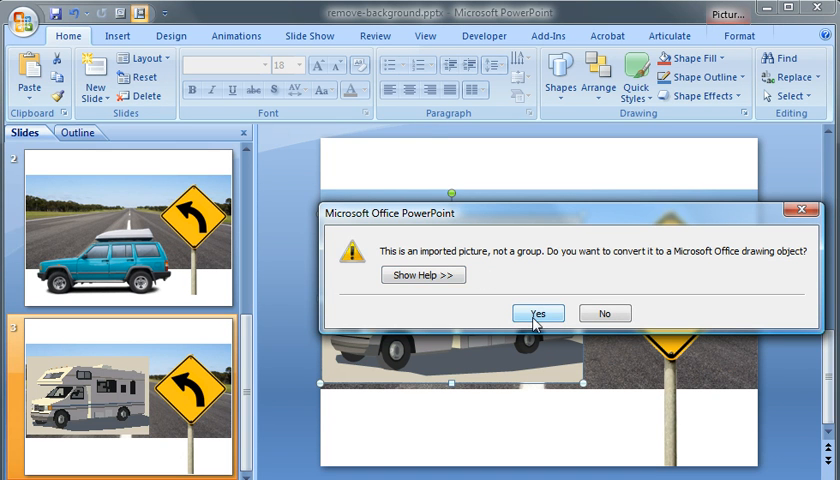
pyautogui.click(538, 313)
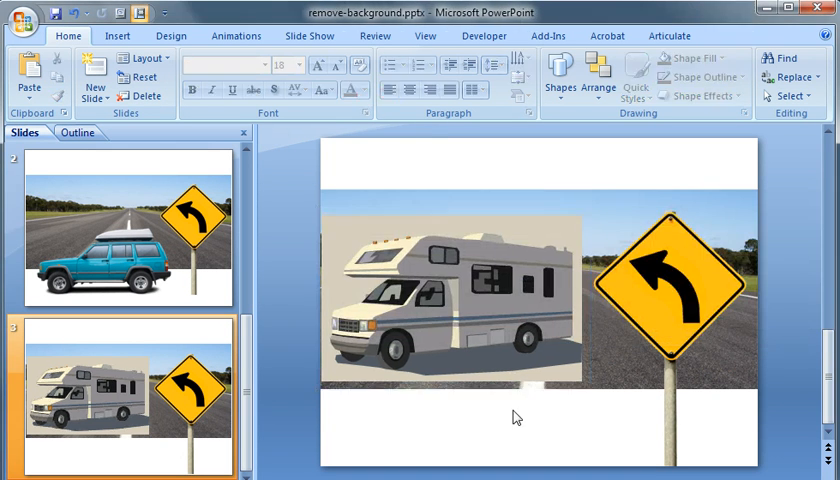
# - Select the converted RV drawing and ungroup it into separate shapes
pyautogui.click(450, 300)
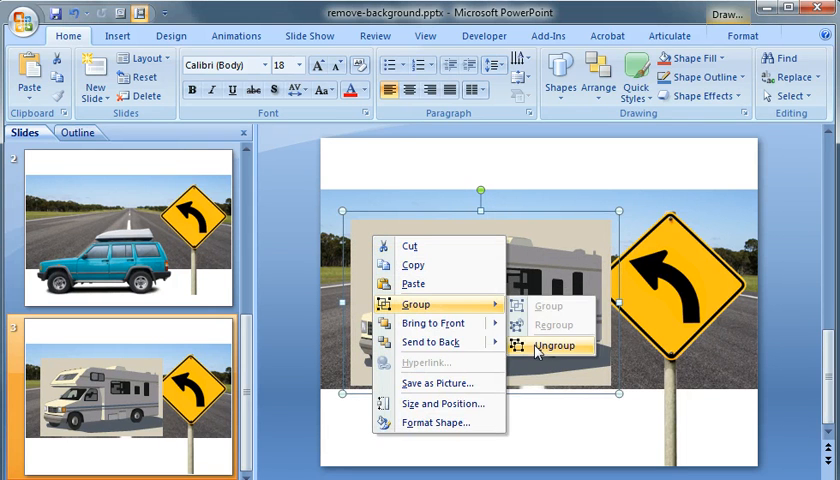
pyautogui.click(553, 345)
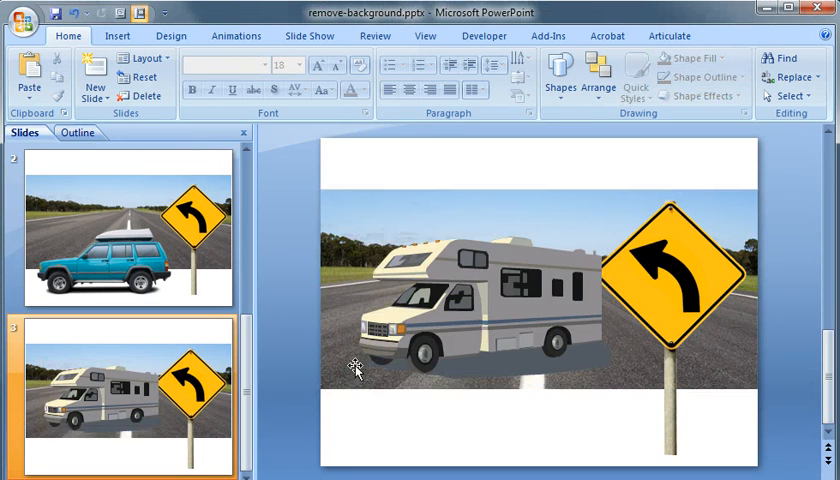
pyautogui.moveTo(380, 388)
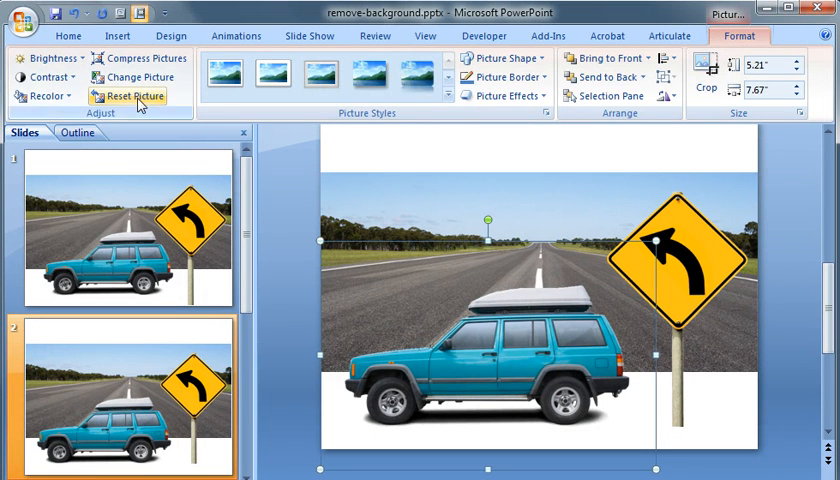
# - Reset the teal truck picture to its original appearance
pyautogui.click(130, 96)
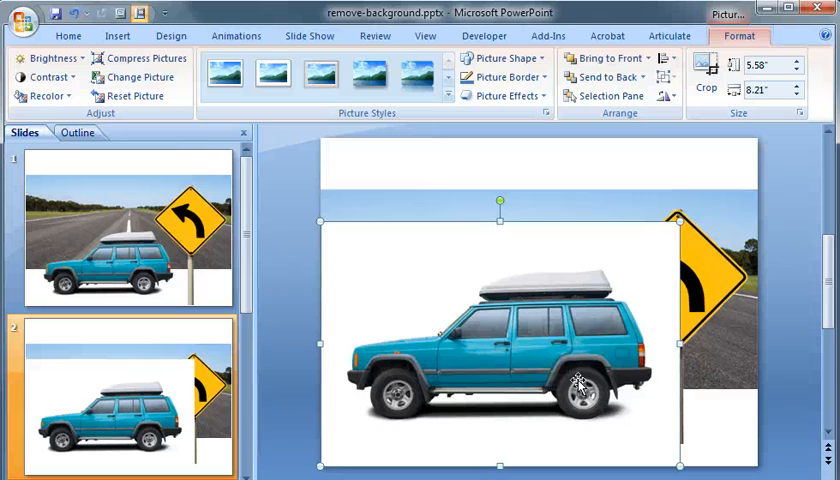
pyautogui.moveTo(343, 336)
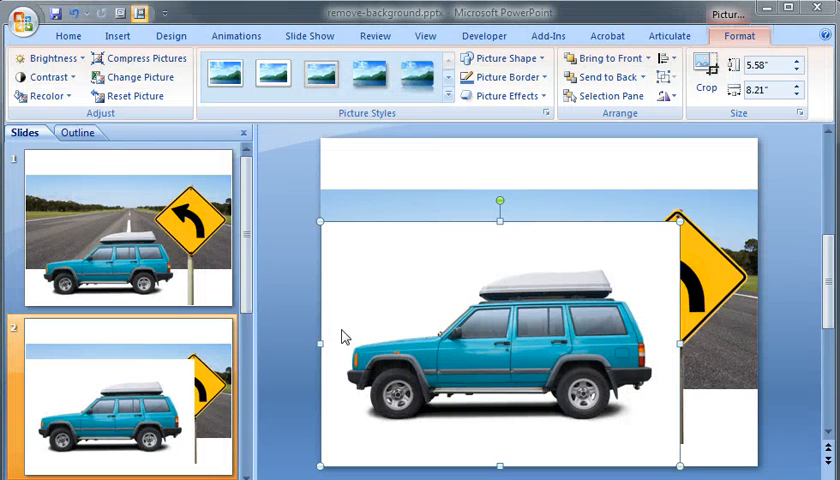